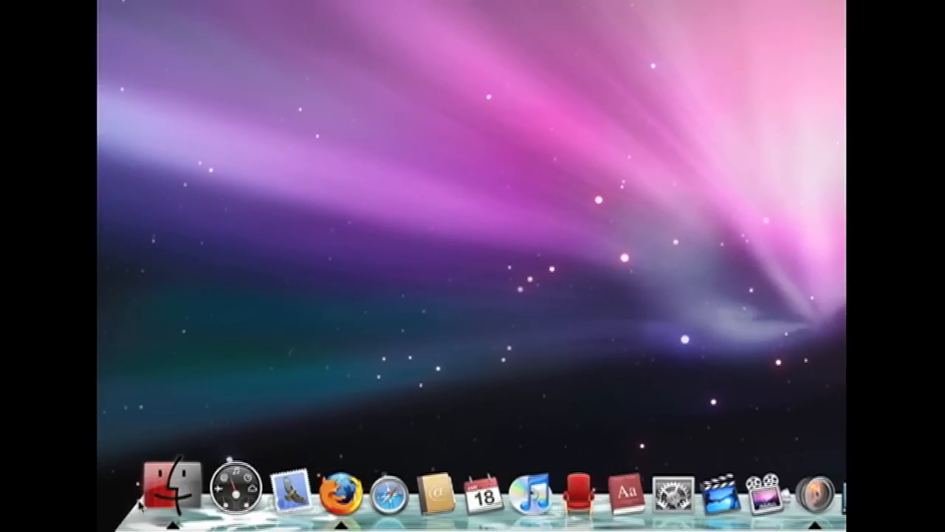
{"action": "mouse_move", "coordinate": [165, 491]}
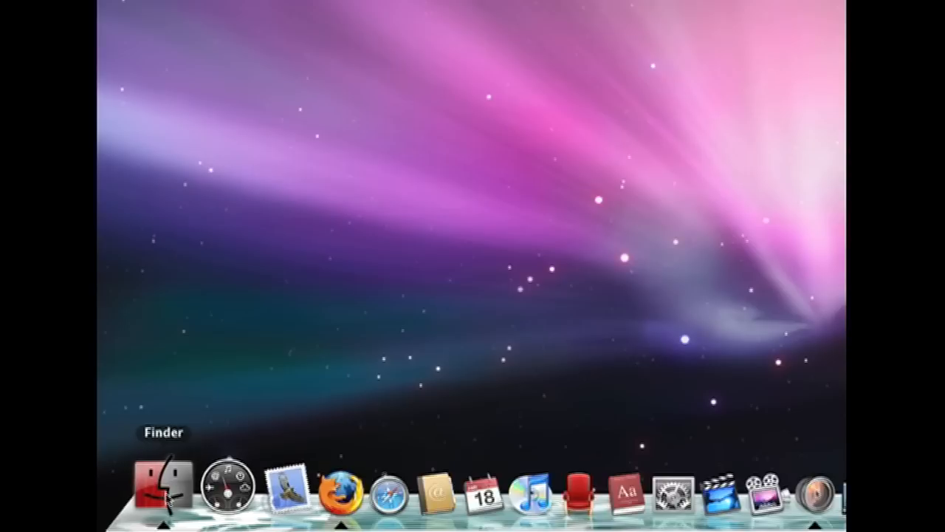
{"action": "mouse_move", "coordinate": [308, 491]}
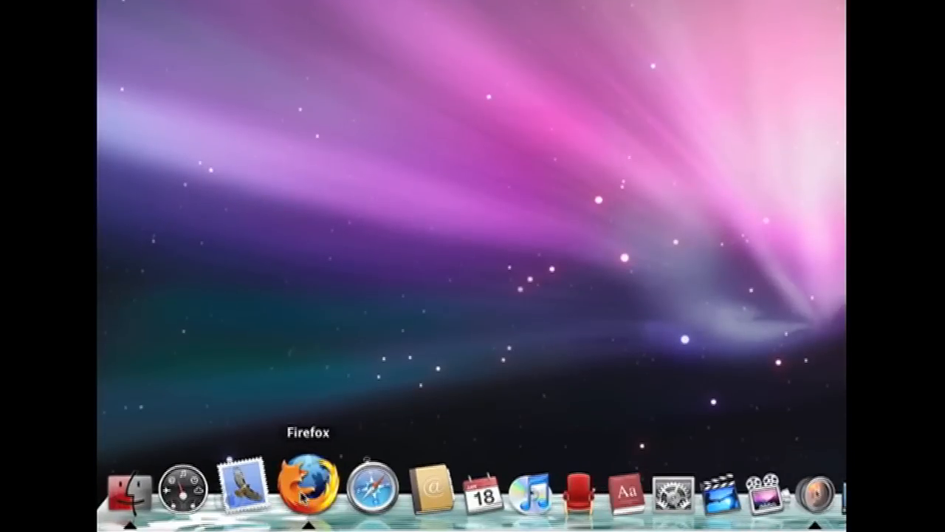
- Launch Firefox from its Dock icon
{"action": "left_click", "coordinate": [307, 491]}
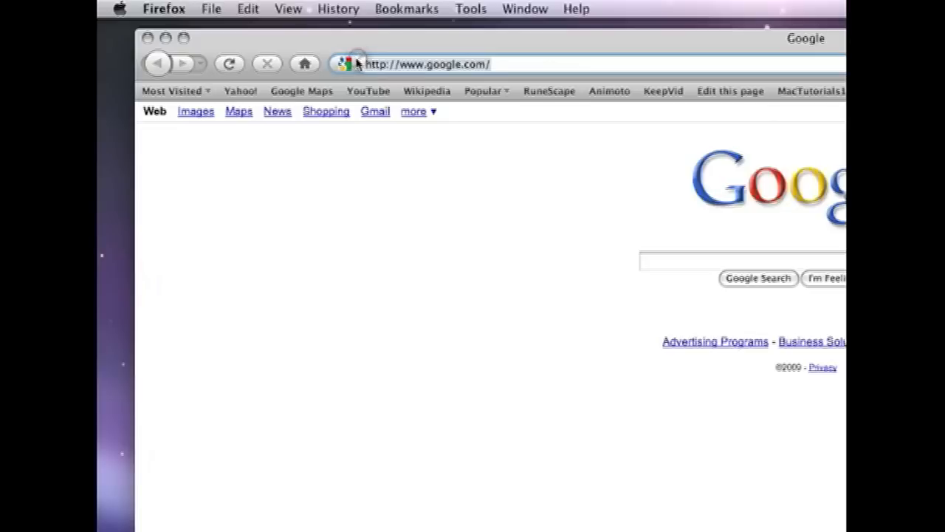
{"action": "type", "text": "www."}
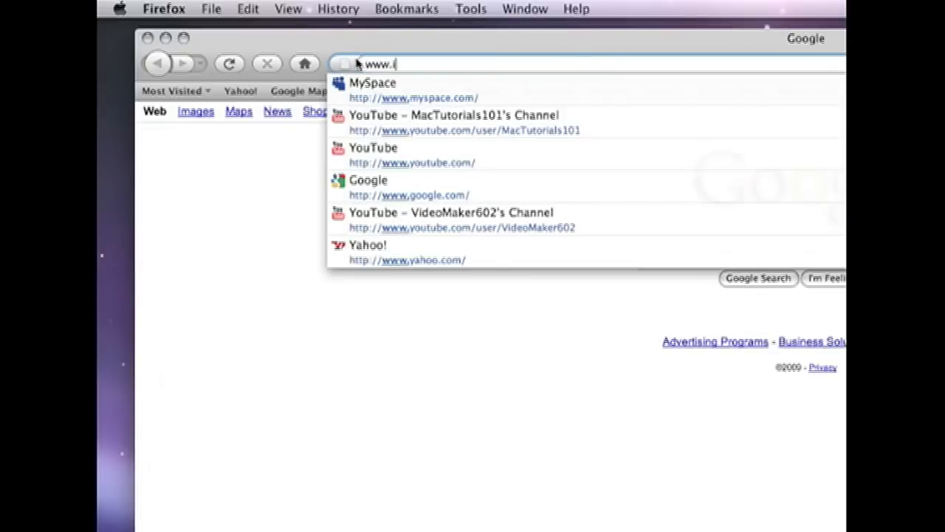
{"action": "type", "text": "nterface"}
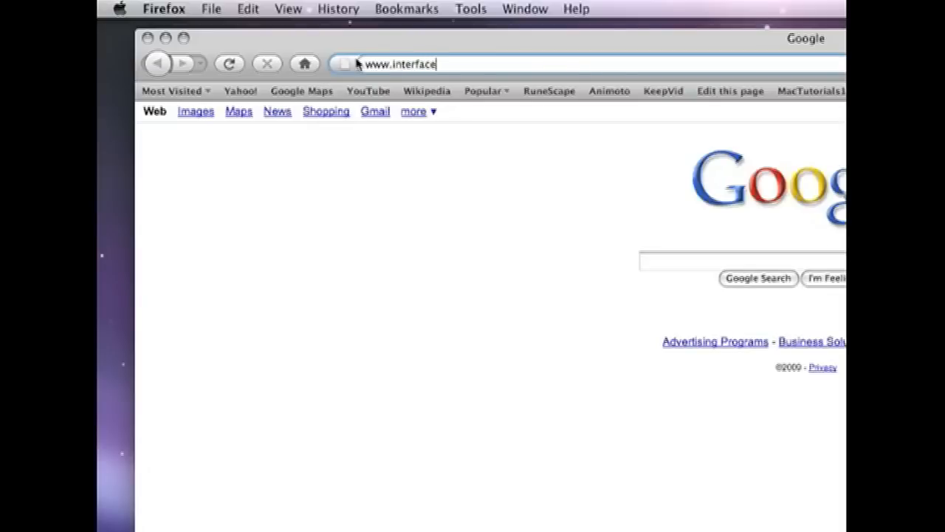
{"action": "type", "text": "lift.com"}
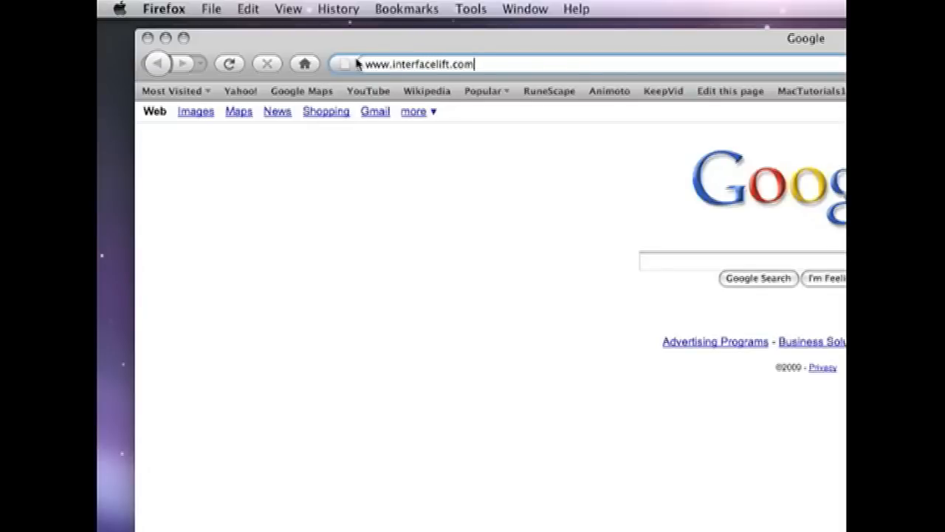
{"action": "key", "text": "Return"}
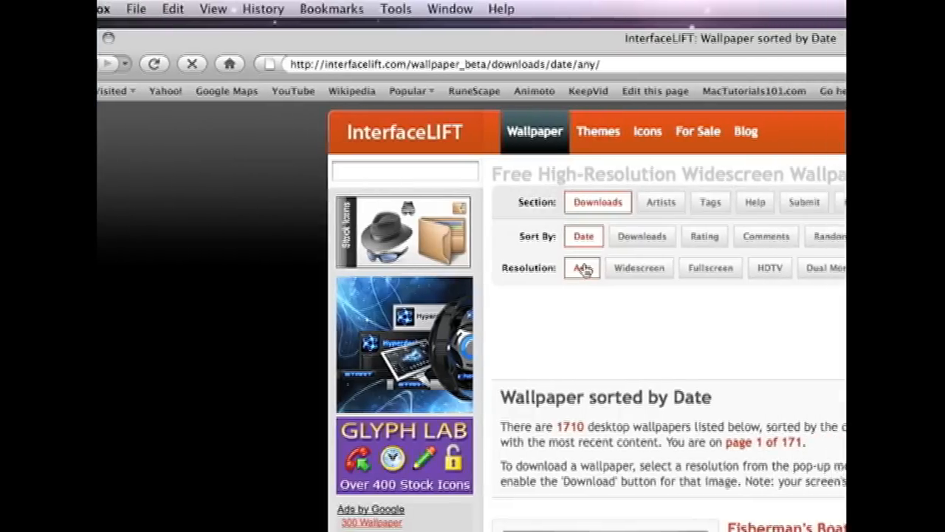
{"action": "scroll", "scroll_direction": "down", "scroll_amount": 3}
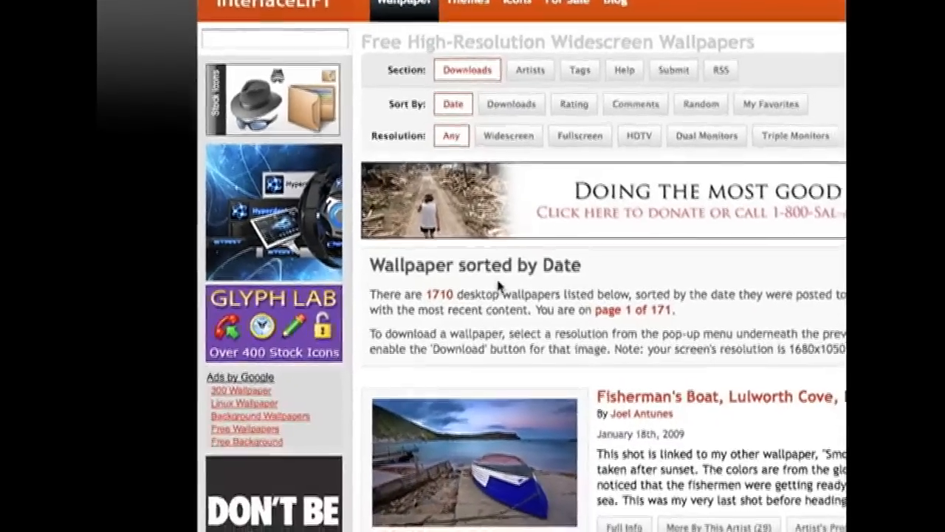
{"action": "scroll", "scroll_direction": "down", "scroll_amount": 3}
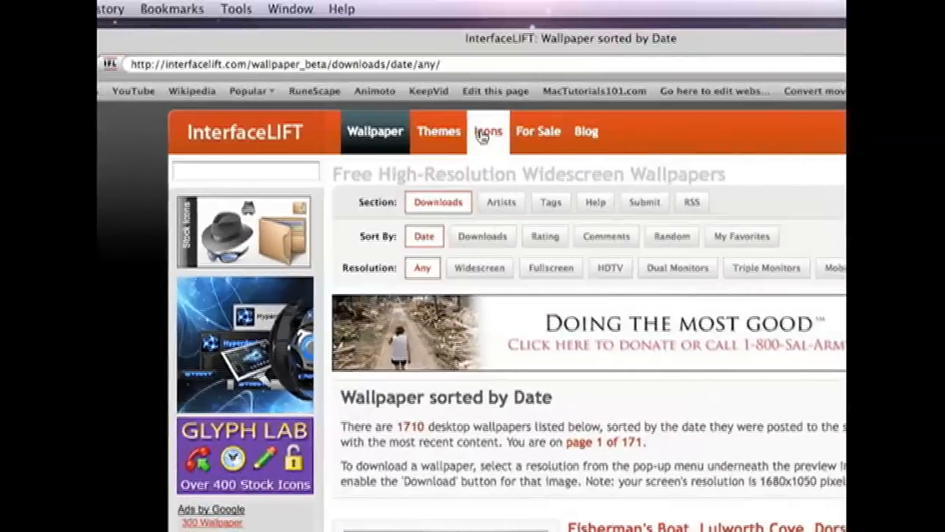
- Open the Mac icons section and scroll down to the Hardwaremx set
{"action": "left_click", "coordinate": [487, 131]}
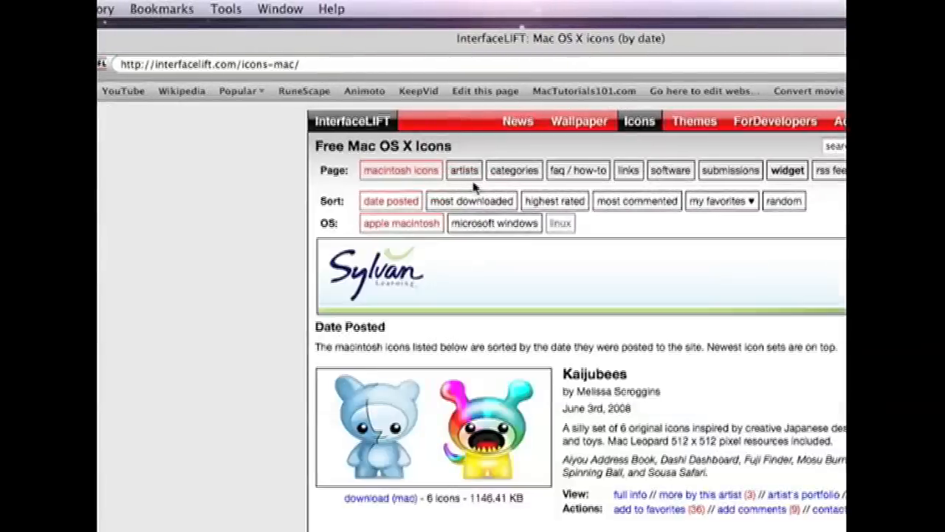
{"action": "scroll", "scroll_direction": "down", "scroll_amount": 3}
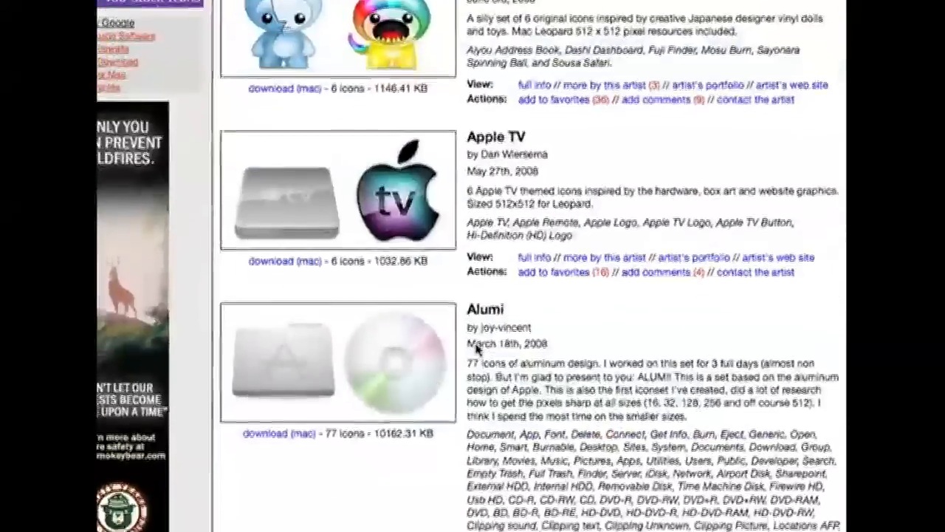
{"action": "scroll", "scroll_direction": "down", "scroll_amount": 3}
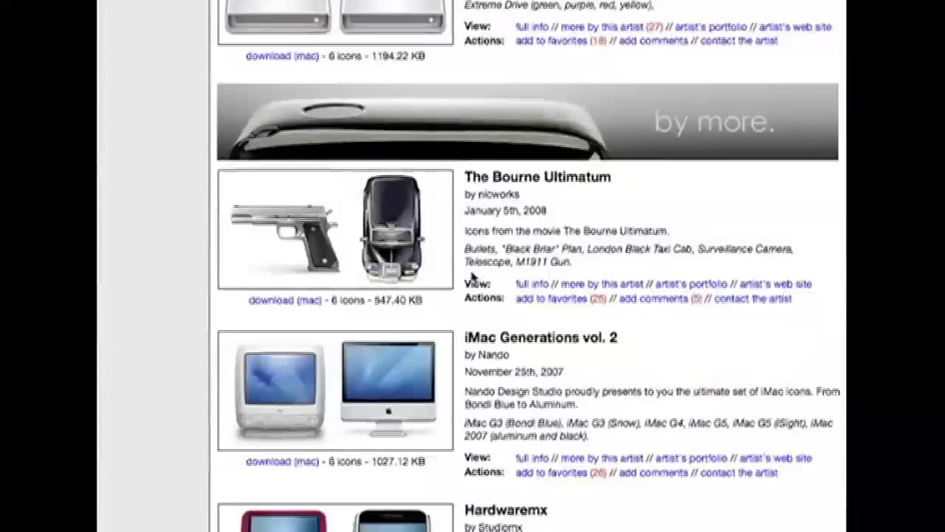
{"action": "scroll", "scroll_direction": "down", "scroll_amount": 3}
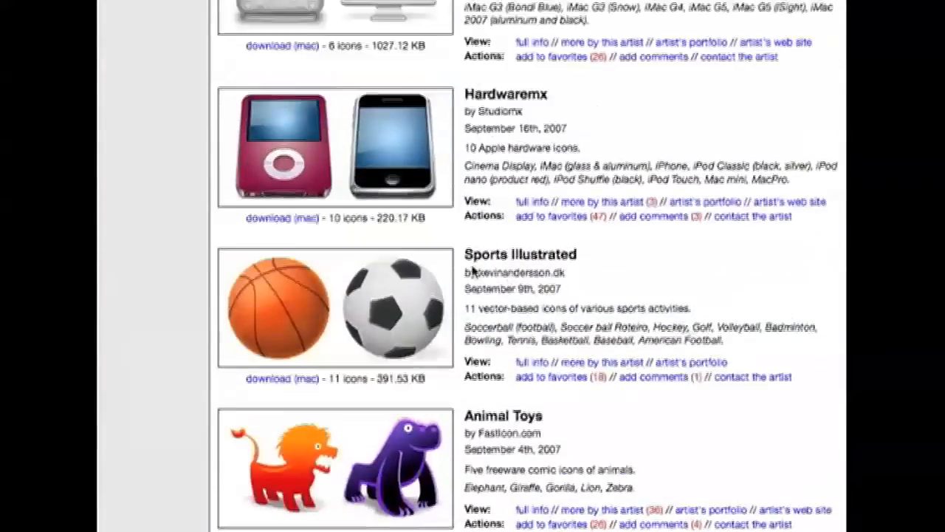
{"action": "scroll", "scroll_direction": "down", "scroll_amount": 3}
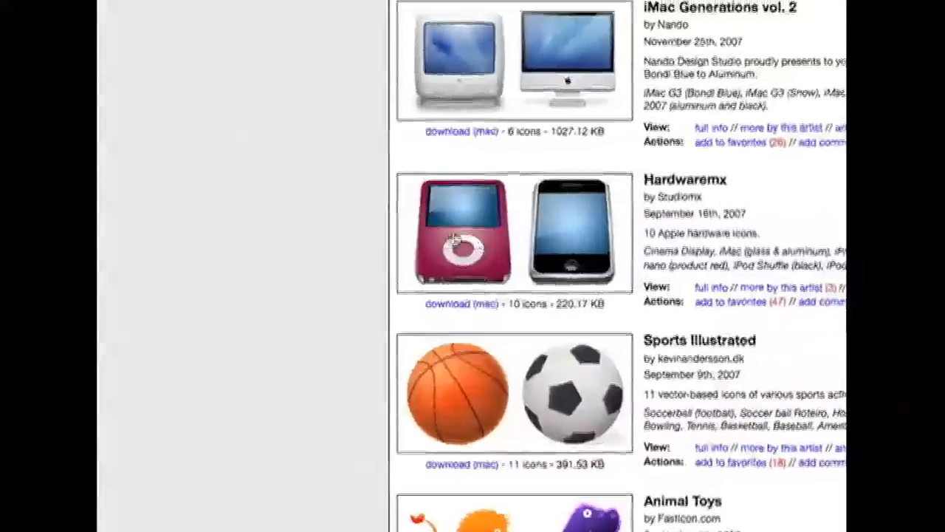
{"action": "scroll", "scroll_direction": "up", "scroll_amount": 3}
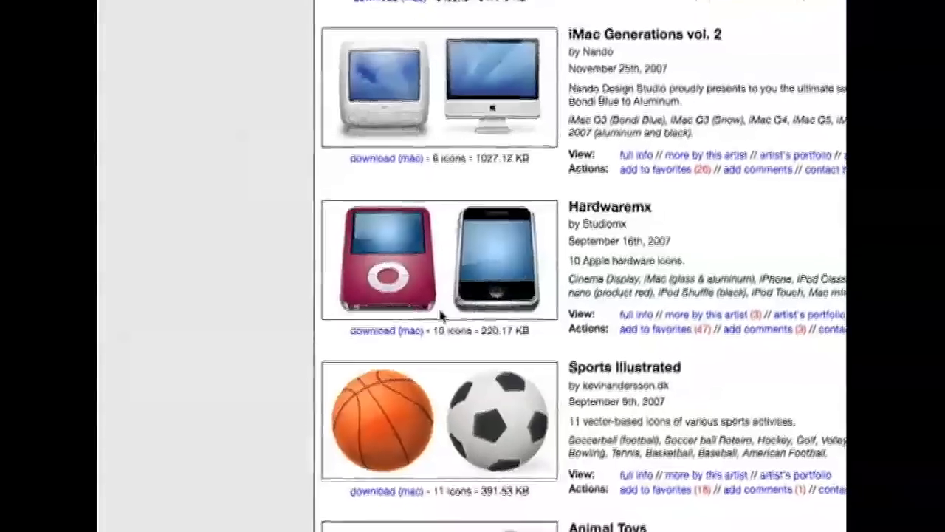
{"action": "scroll", "scroll_direction": "down", "scroll_amount": 3}
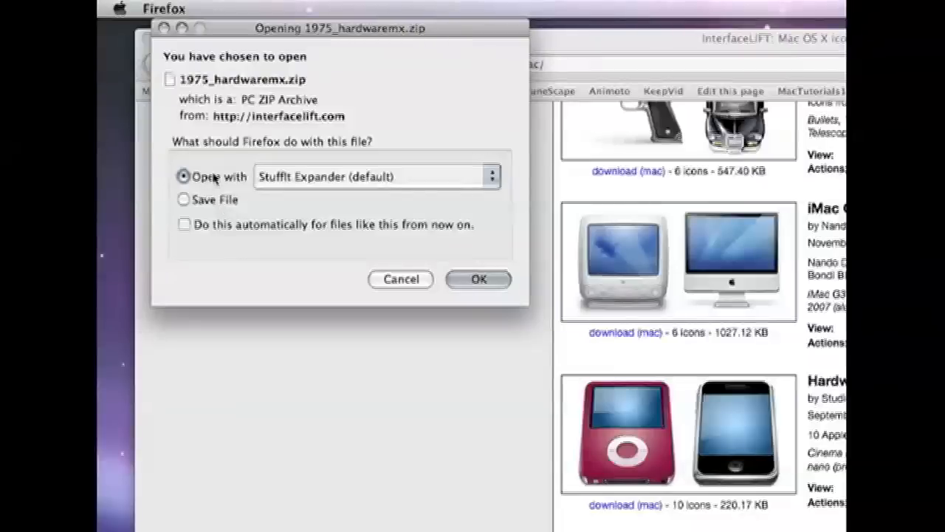
{"action": "mouse_move", "coordinate": [277, 191]}
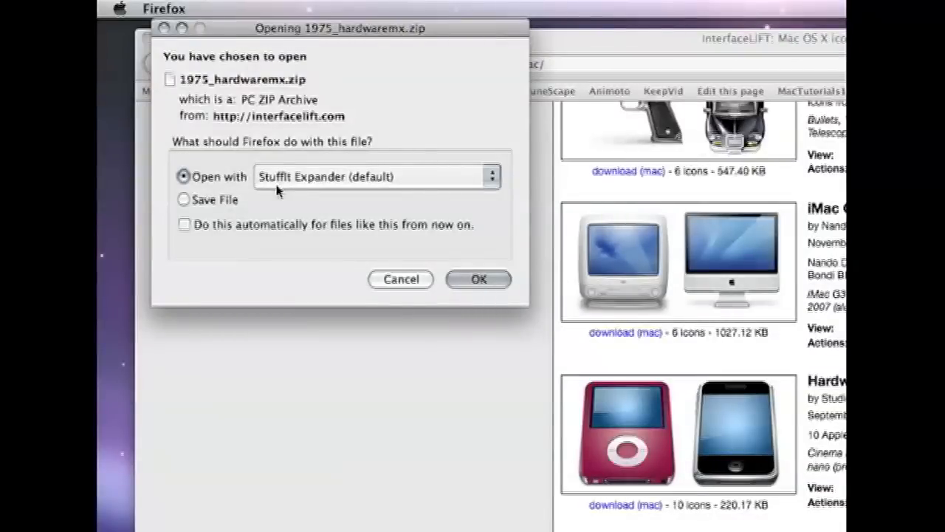
{"action": "mouse_move", "coordinate": [342, 183]}
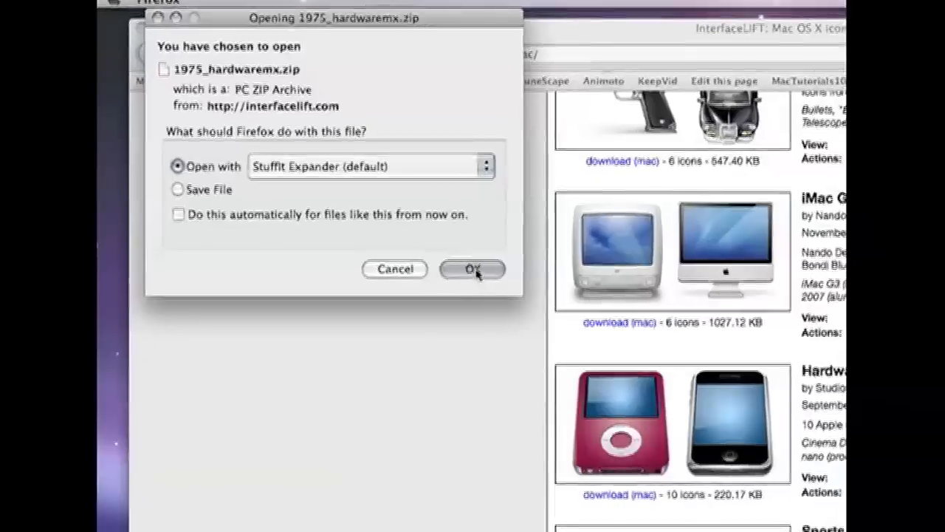
- Open the downloaded 1975_hardwaremx.zip with StuffIt Expander
{"action": "left_click", "coordinate": [473, 268]}
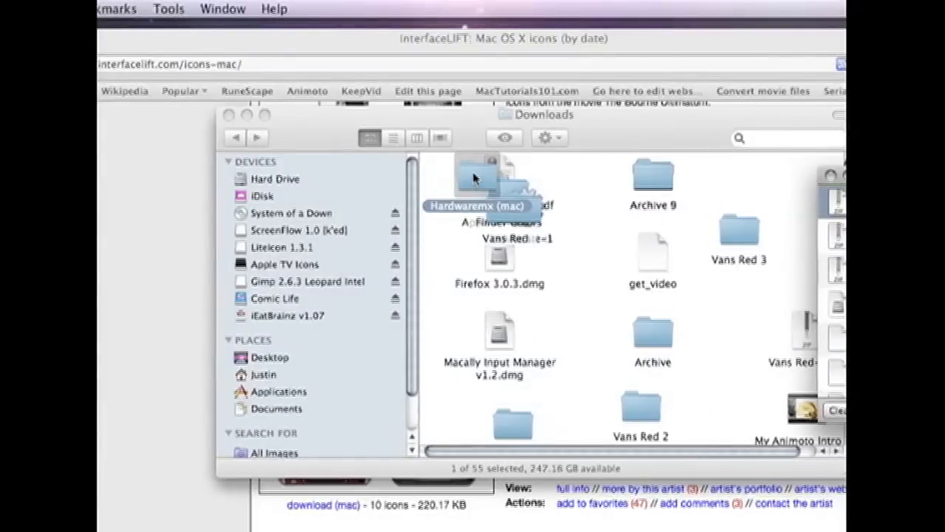
- Open the Hardwaremx (mac) folder and scroll through its iMac, iPhone and MacPro icons
{"action": "double_click", "coordinate": [477, 177]}
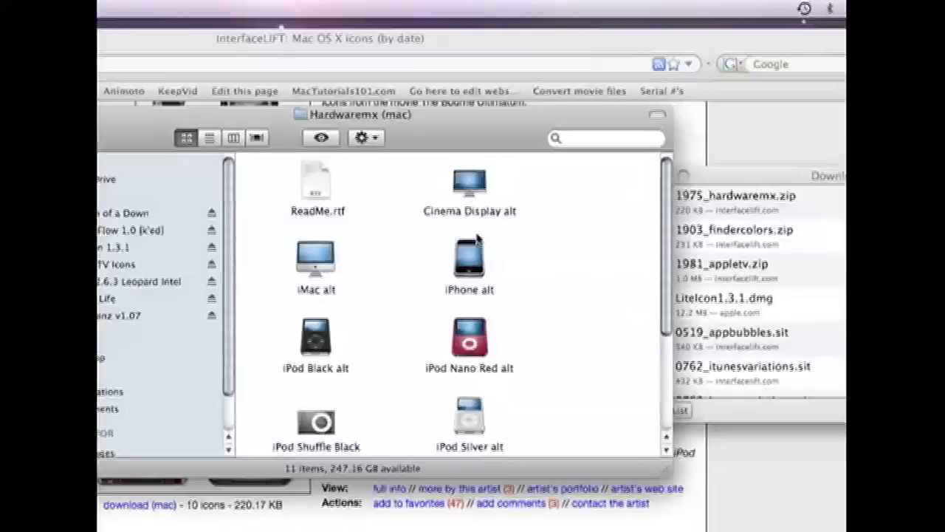
{"action": "scroll", "scroll_direction": "down", "scroll_amount": 3}
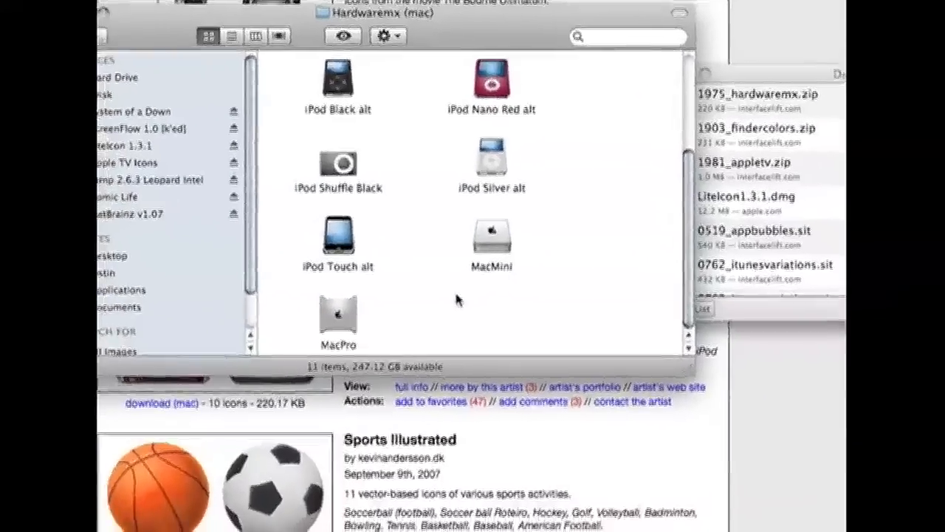
{"action": "scroll", "scroll_direction": "up", "scroll_amount": 3}
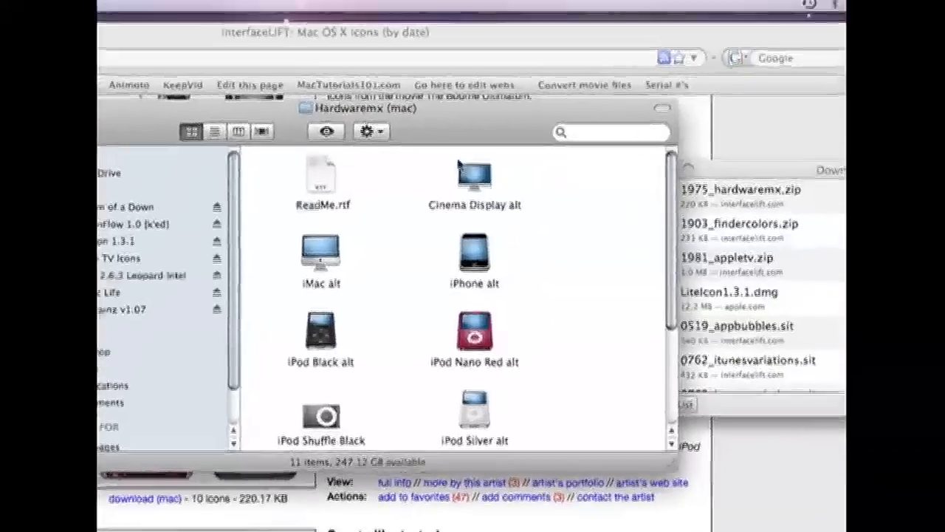
{"action": "scroll", "scroll_direction": "down", "scroll_amount": 3}
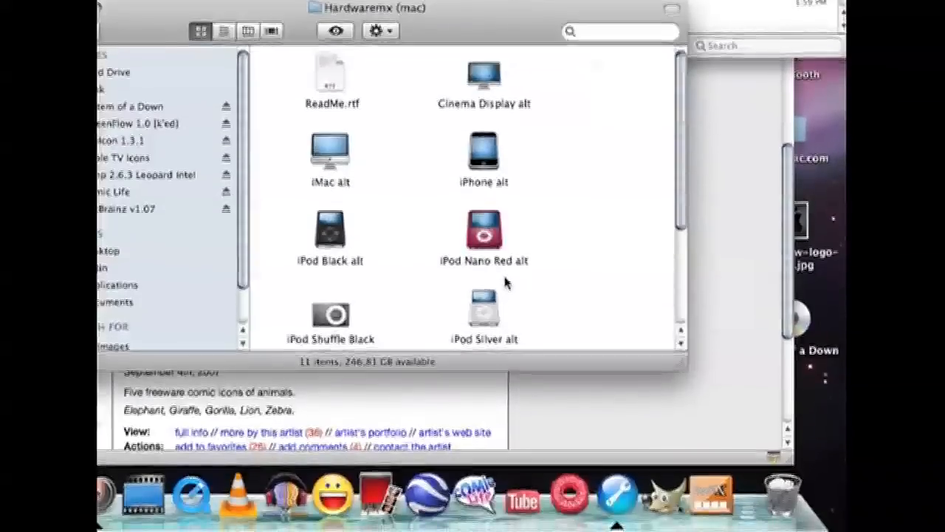
{"action": "scroll", "scroll_direction": "down", "scroll_amount": 3}
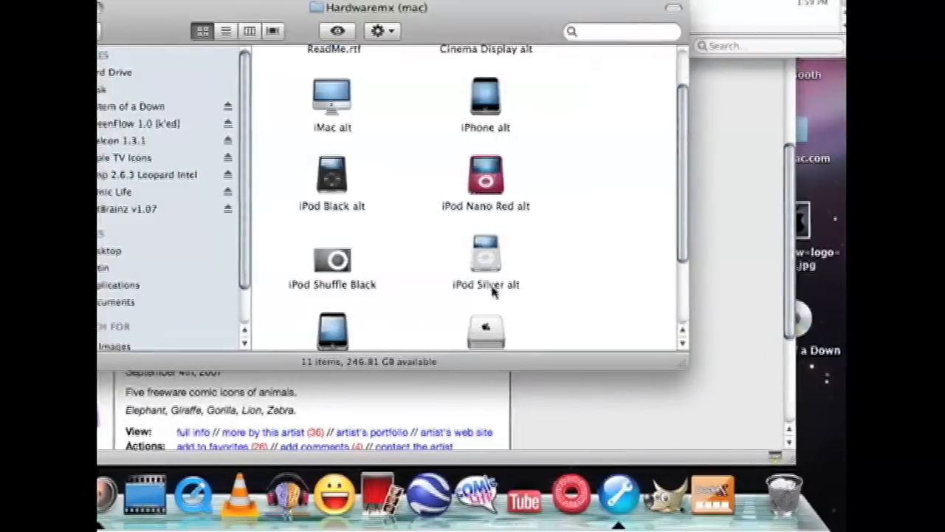